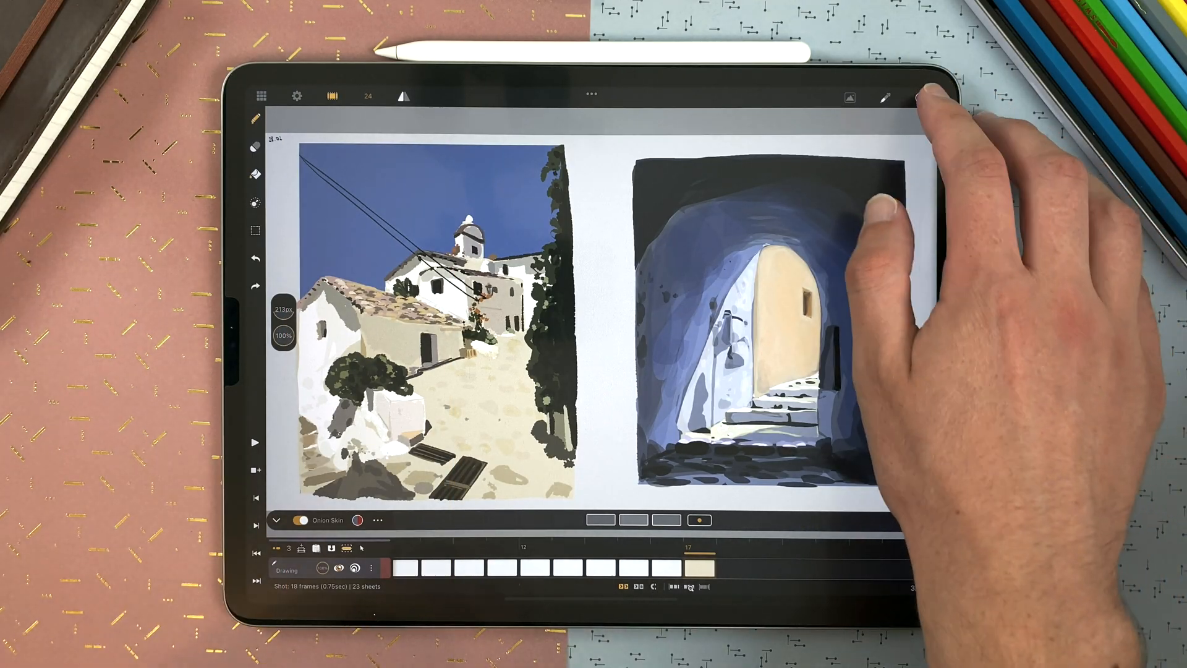
# Switch the colour wheel's inner picker to a square and choose a warm peach colour.
pyautogui.click(921, 97)
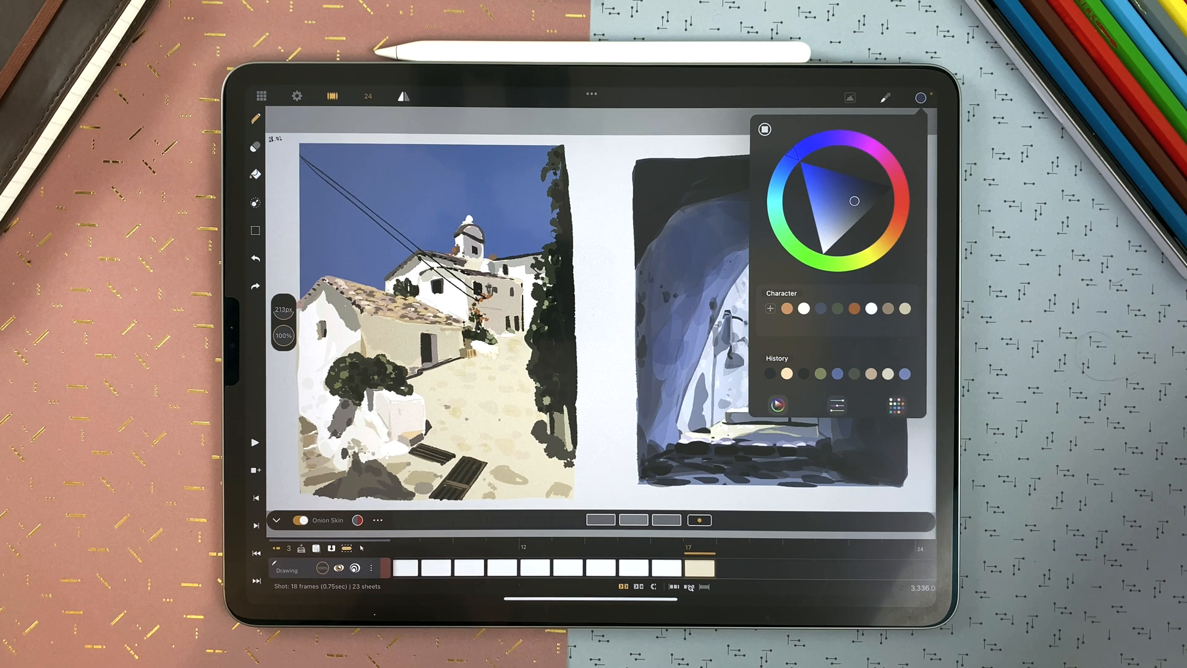
pyautogui.click(909, 227)
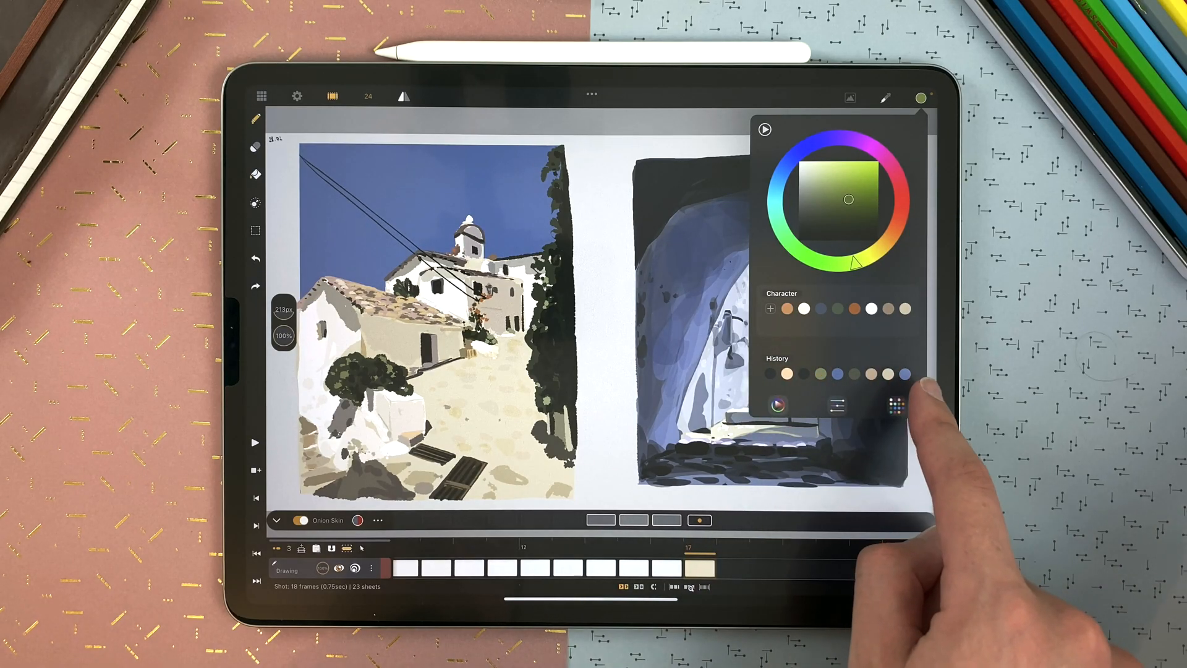
pyautogui.click(836, 374)
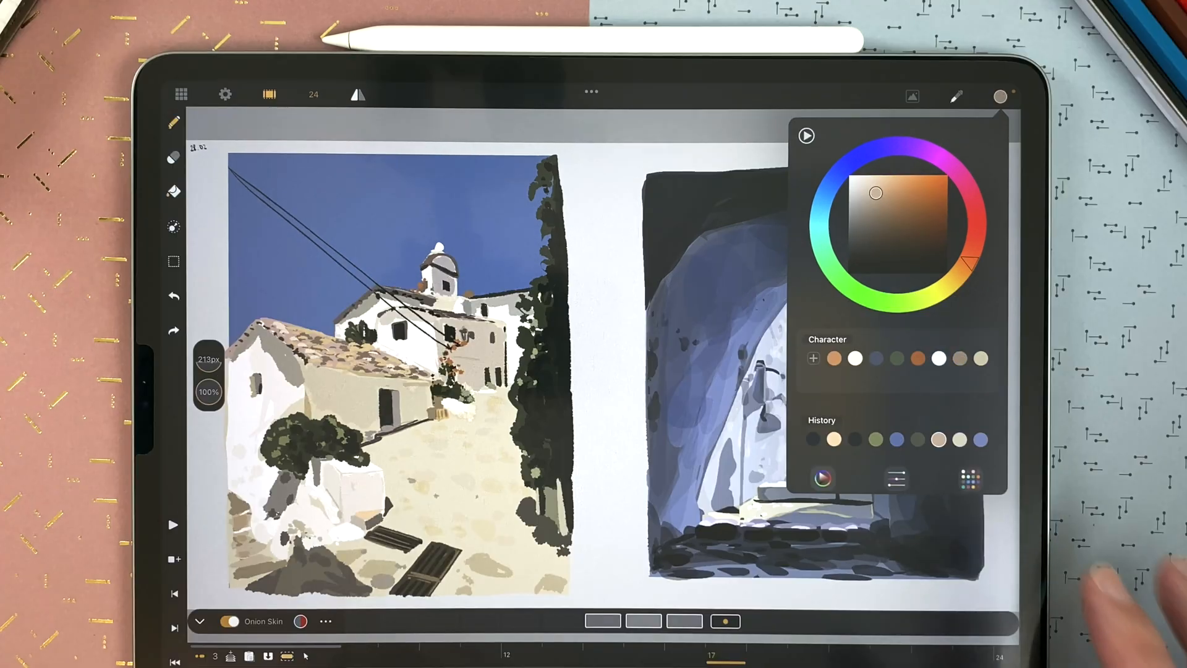
# Using the sliders, set saturation to 46% and brightness to 83%, giving purple #B373D6.
pyautogui.click(894, 478)
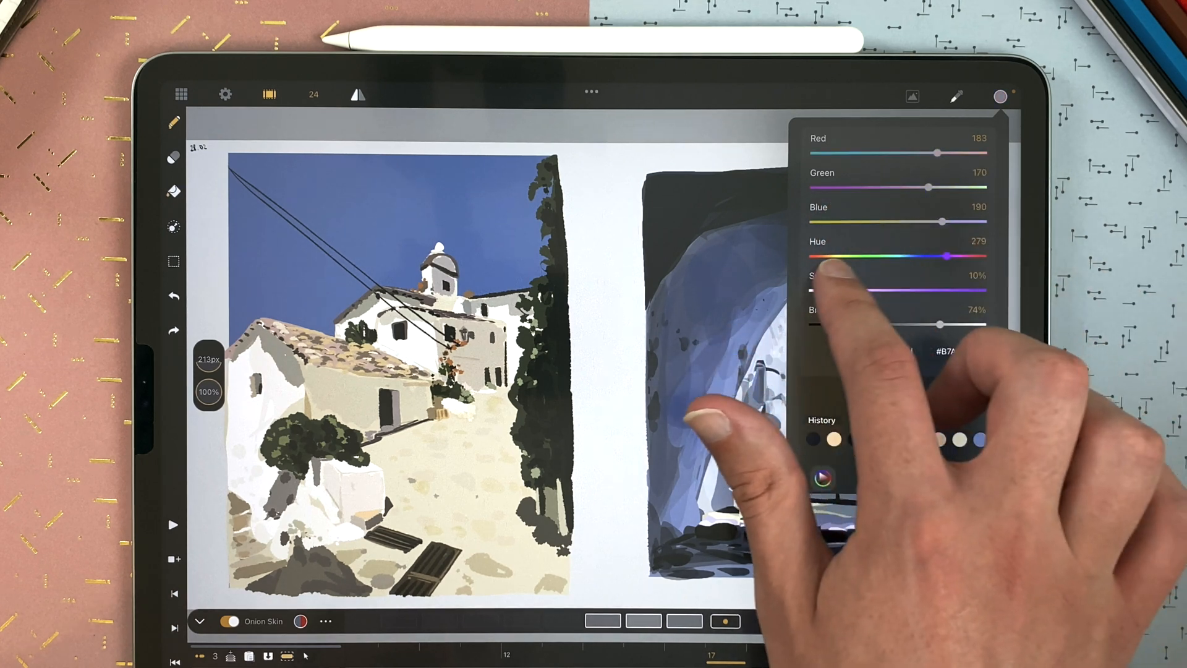
pyautogui.moveTo(825, 290); pyautogui.dragTo(890, 290)
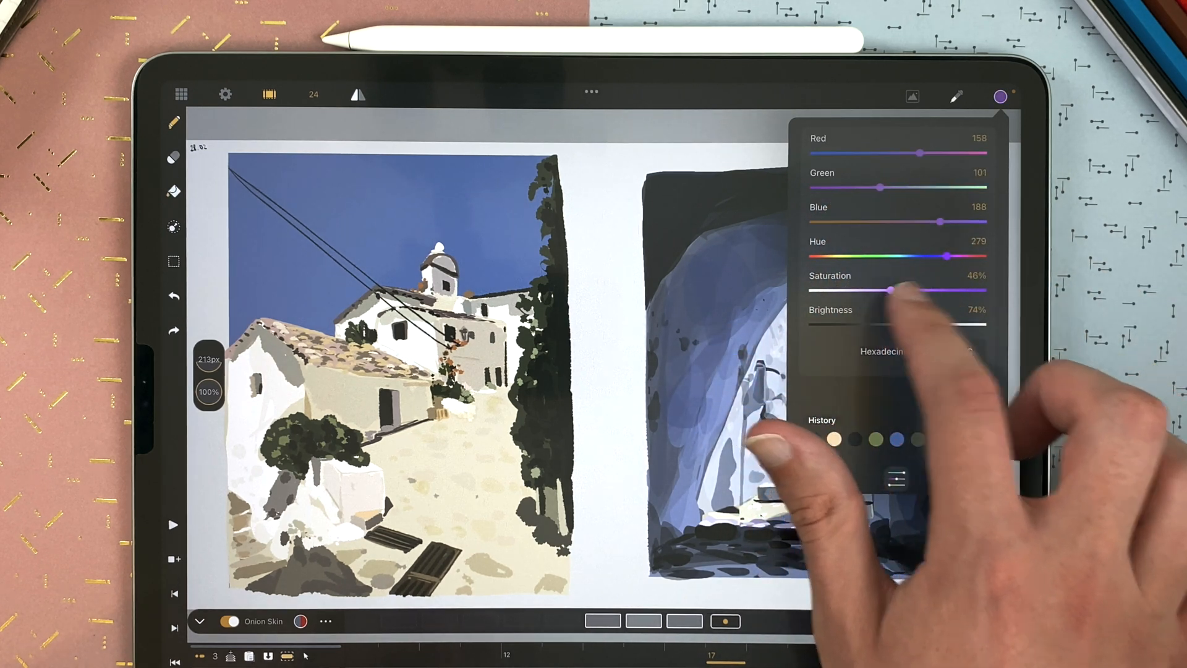
pyautogui.moveTo(890, 324); pyautogui.dragTo(958, 324)
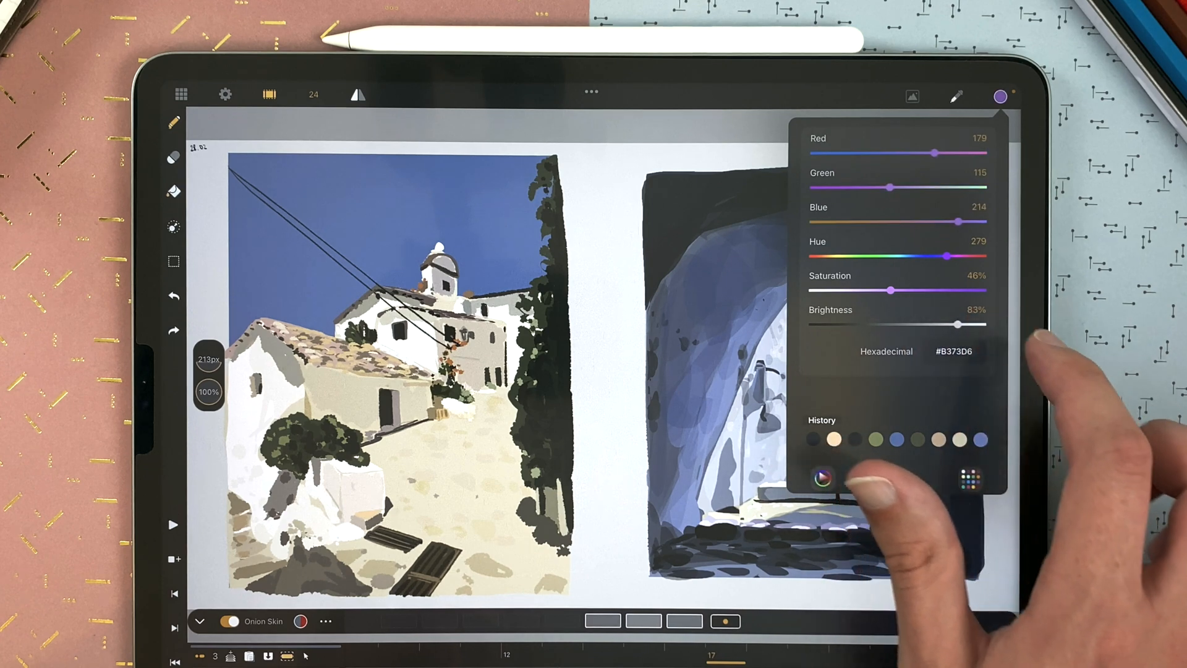
pyautogui.click(978, 240)
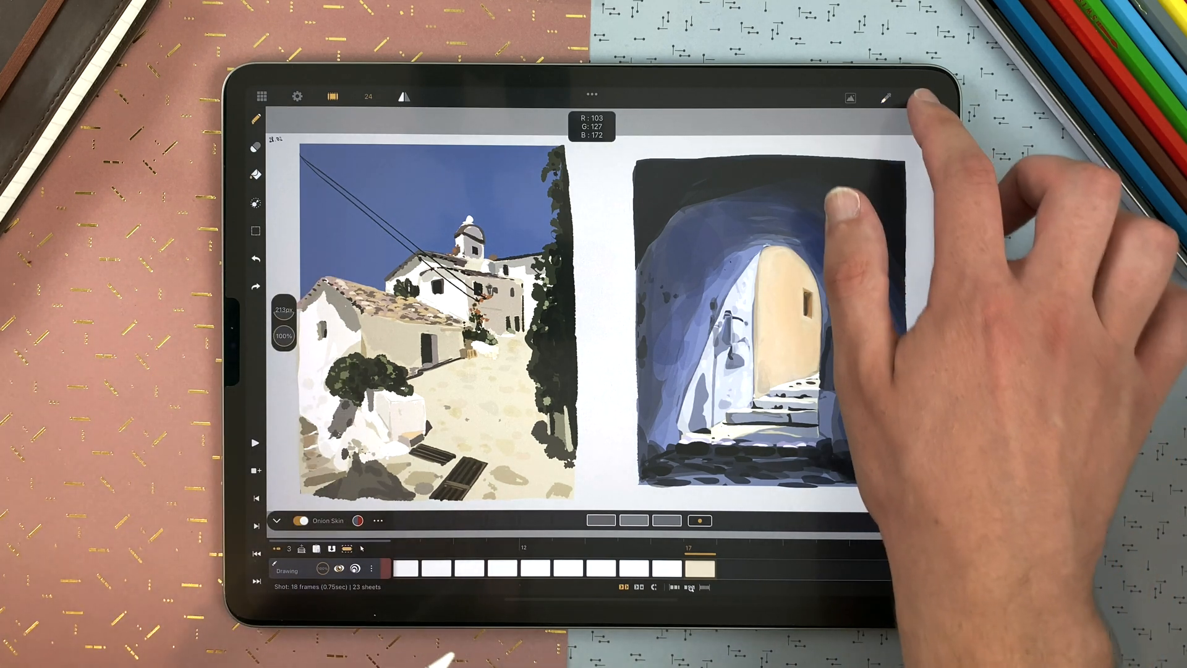
# Create a new empty palette and start sampling colours from the village painting.
pyautogui.click(921, 98)
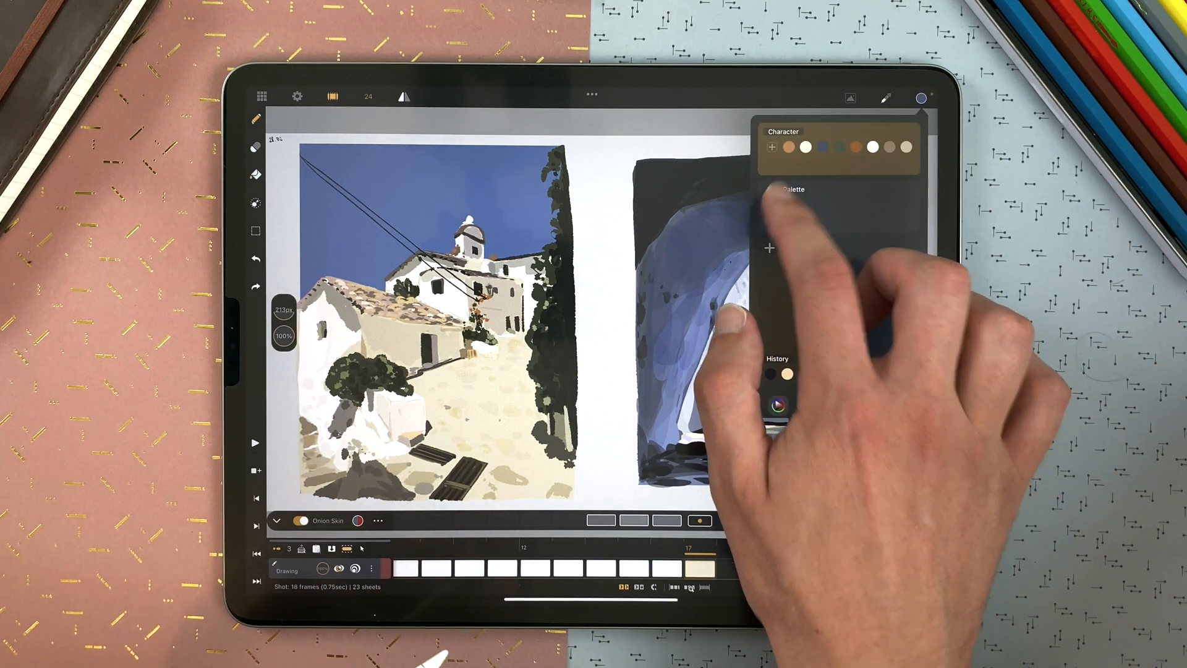
pyautogui.click(771, 204)
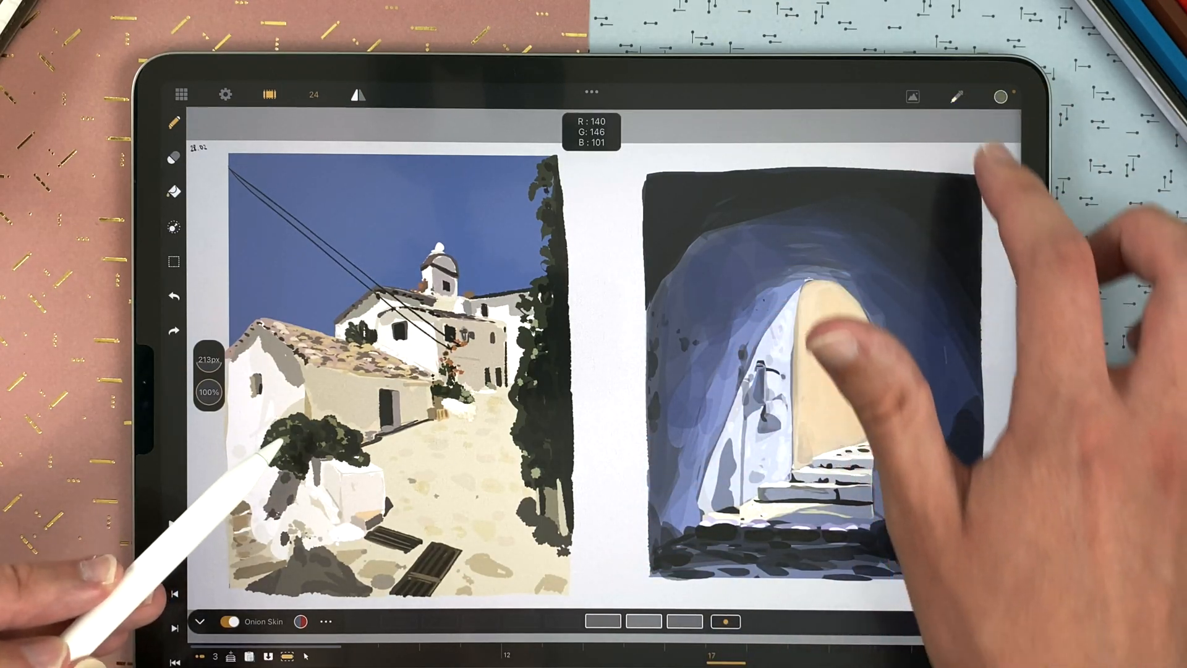
pyautogui.click(999, 97)
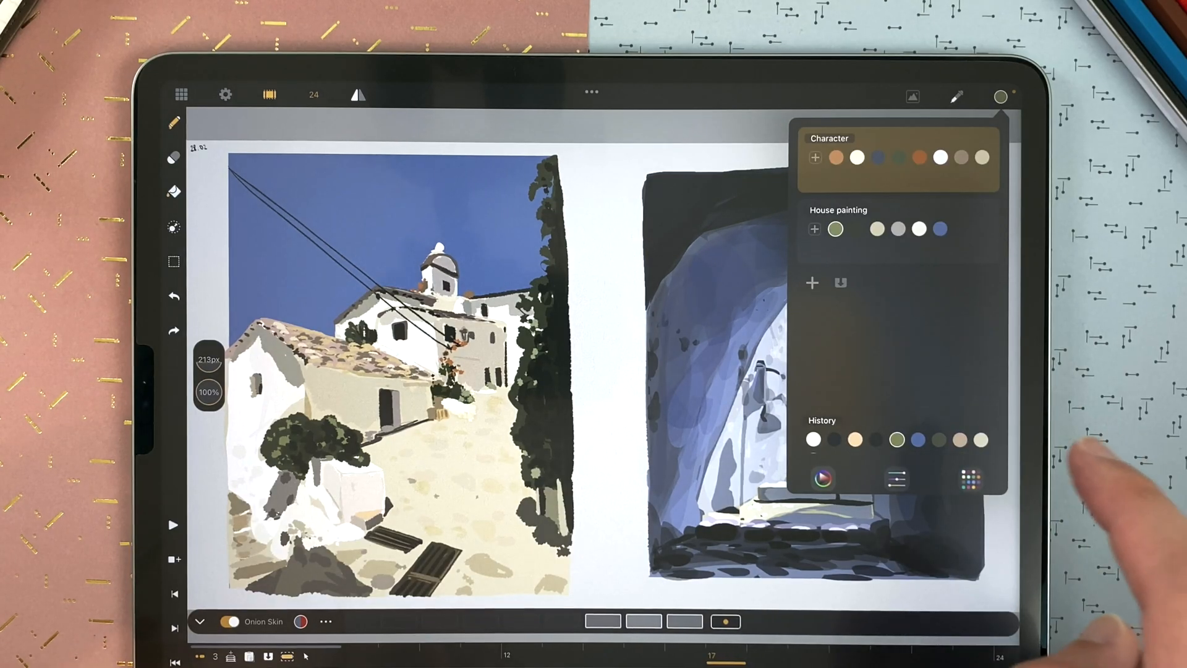
# Reveal the House painting palette's Export, Select and Delete options.
pyautogui.click(835, 228)
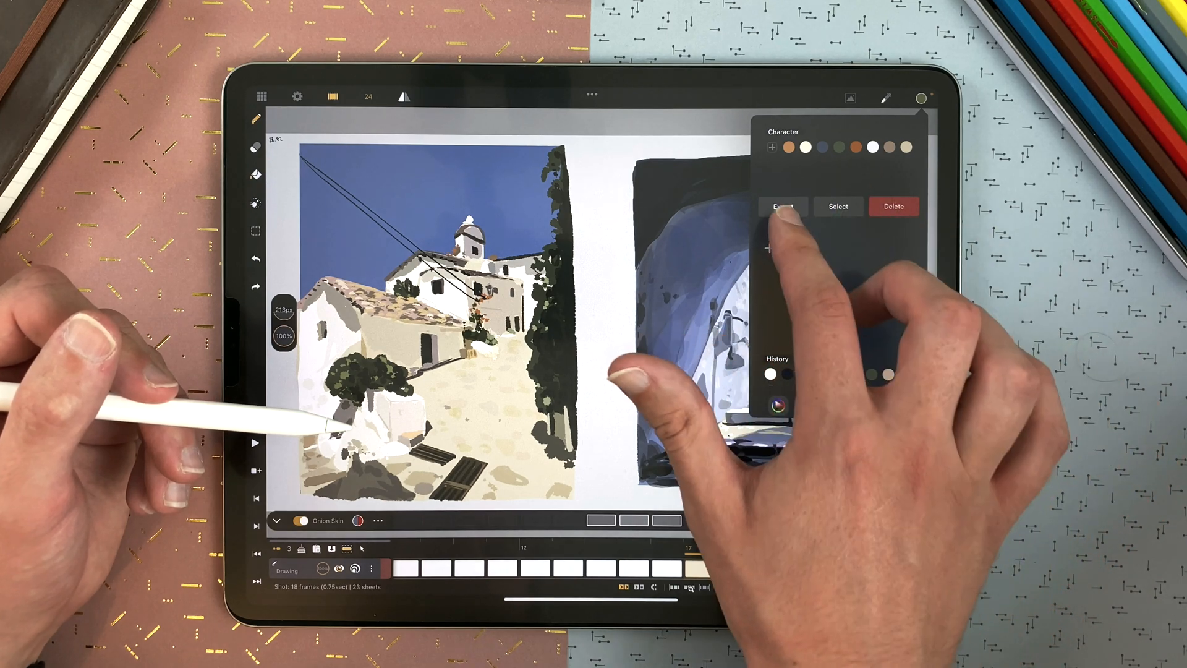
# Start a palette import and choose Files as the import type.
pyautogui.click(782, 206)
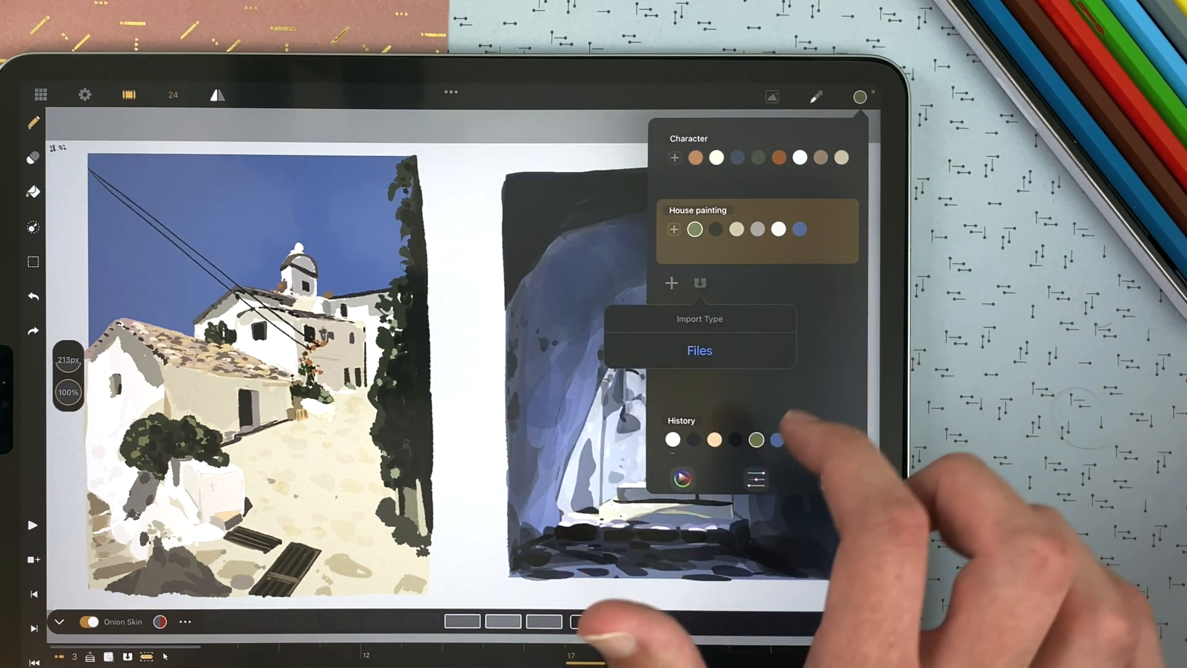
pyautogui.click(699, 350)
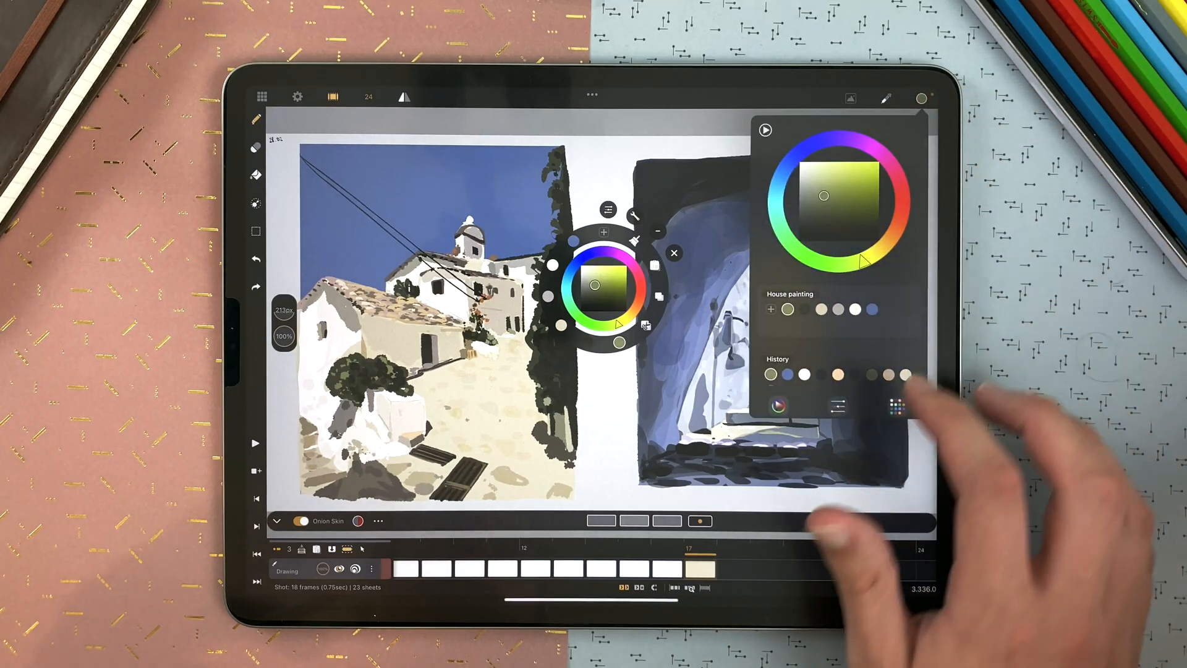
# List the Character, House painting and empty New Palette palettes beside the floating wheel.
pyautogui.scroll(-3)
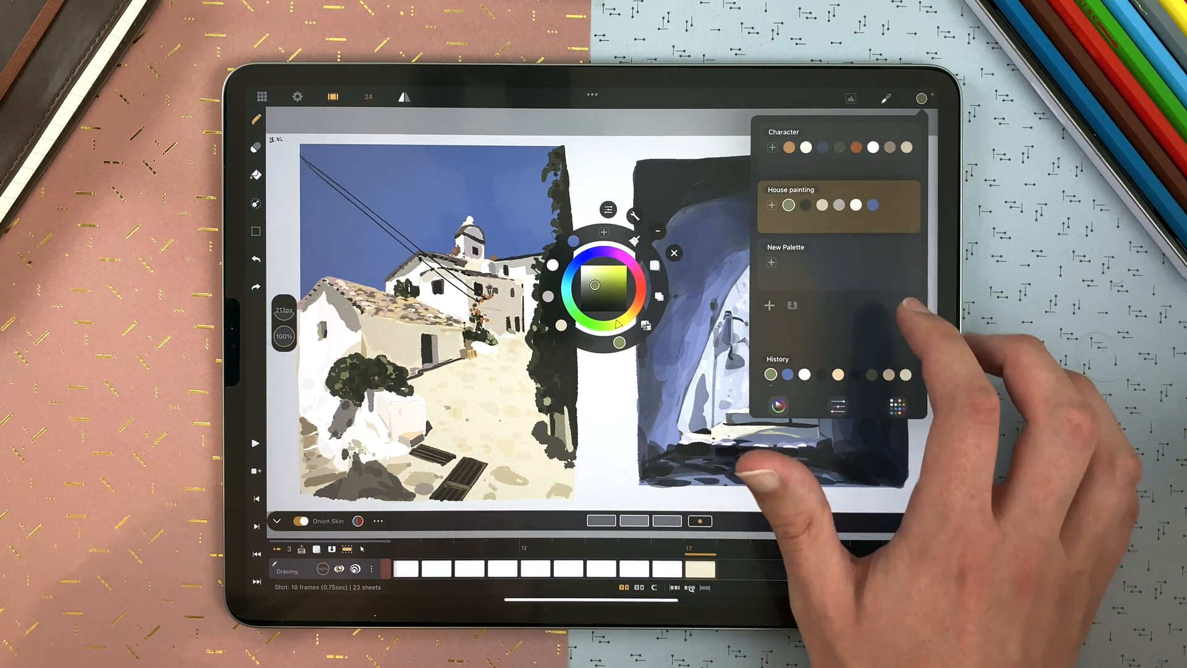
pyautogui.click(833, 205)
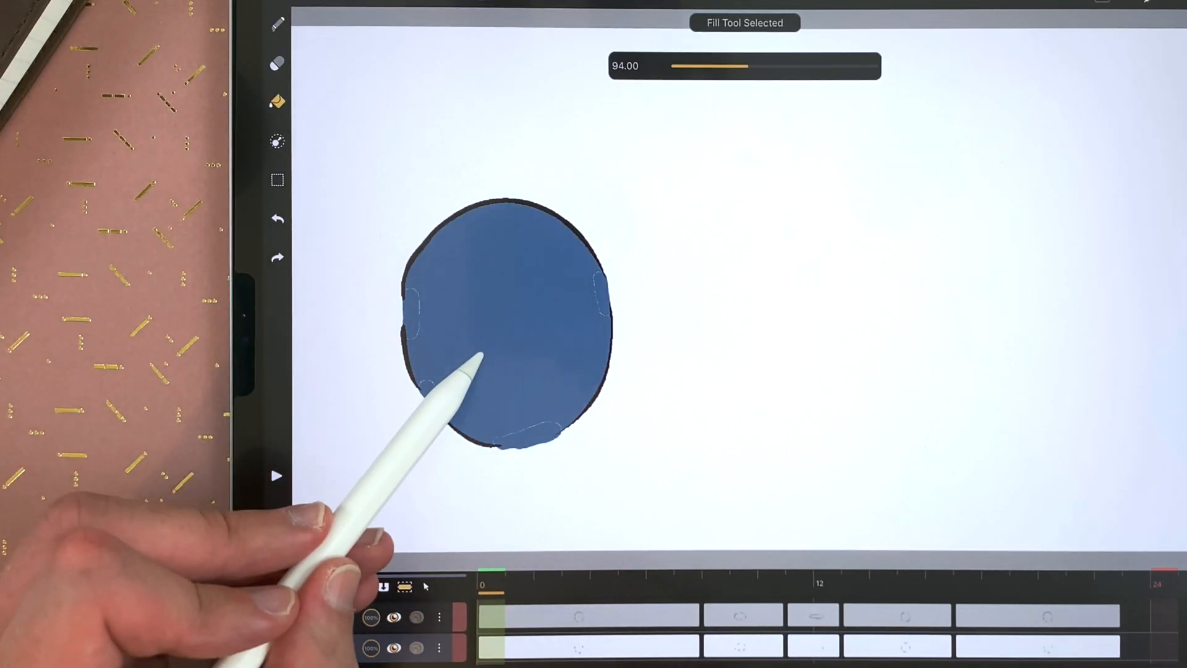
# Raise the fill tolerance from 94 to 138 so the blue reaches the oval's outline.
pyautogui.moveTo(712, 66); pyautogui.dragTo(784, 66)
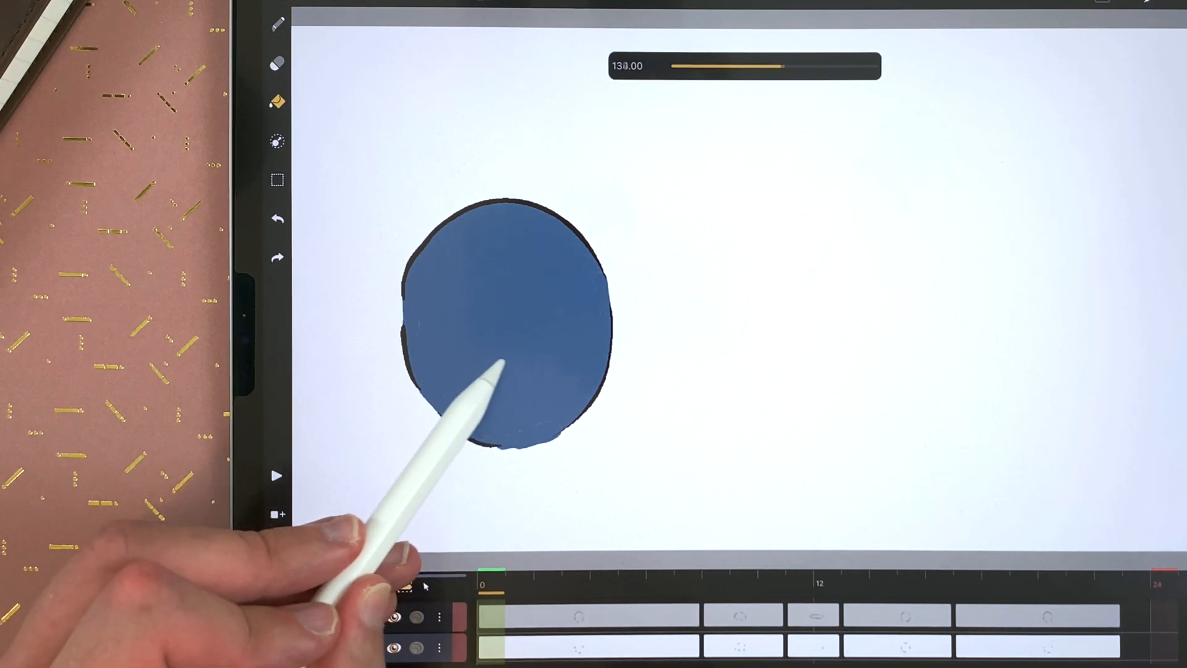